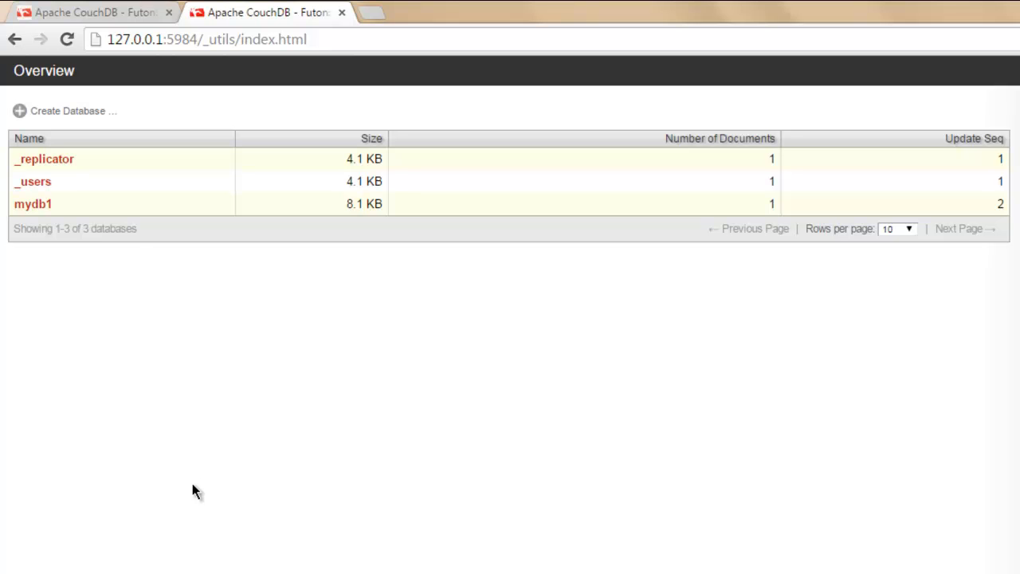
{"action": "mouse_move", "coordinate": [119, 134]}
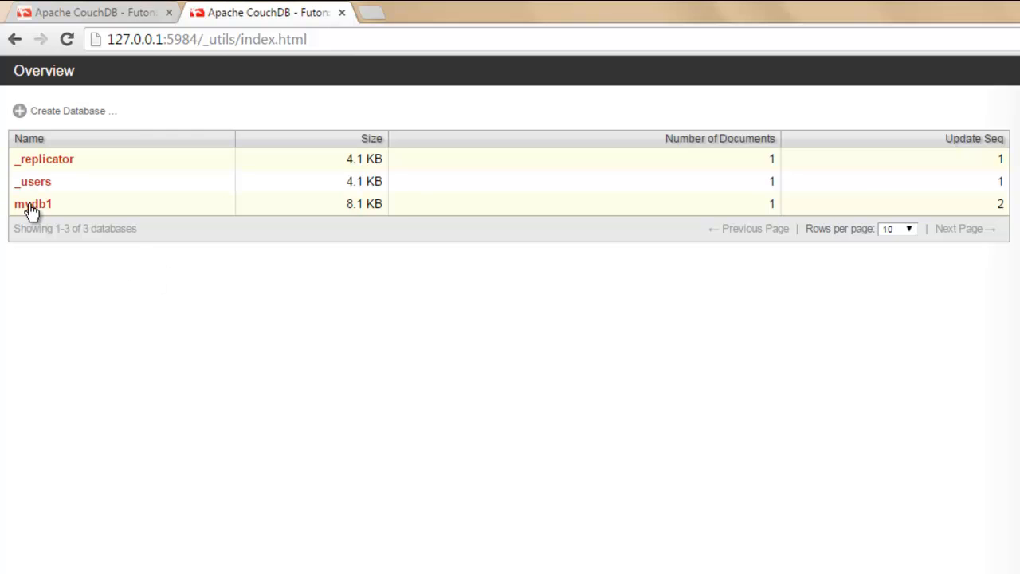
- Open mydb1 and its single document, showing Age, Name and Position at revision 2
{"action": "left_click", "coordinate": [33, 203]}
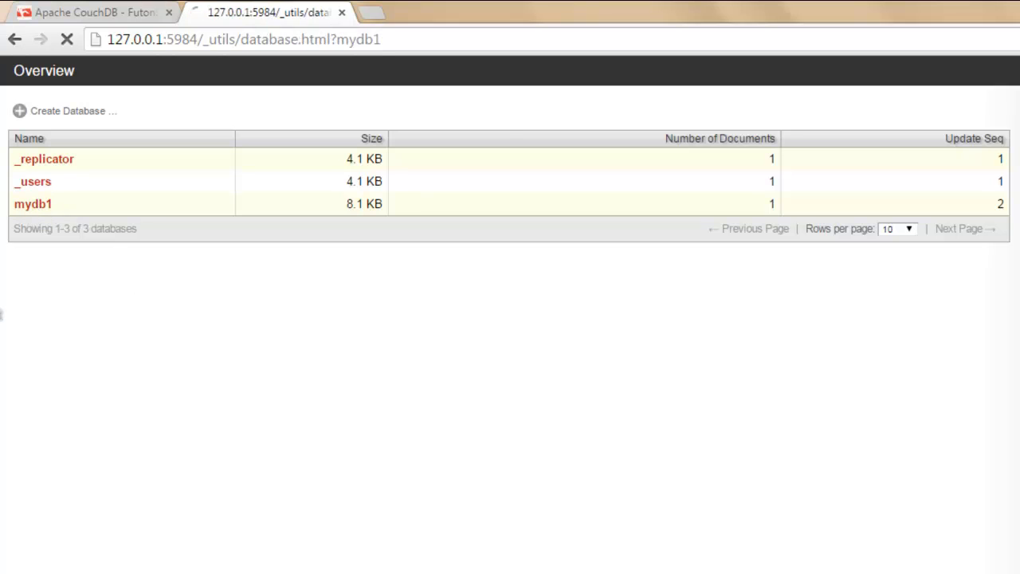
{"action": "left_click", "coordinate": [33, 203]}
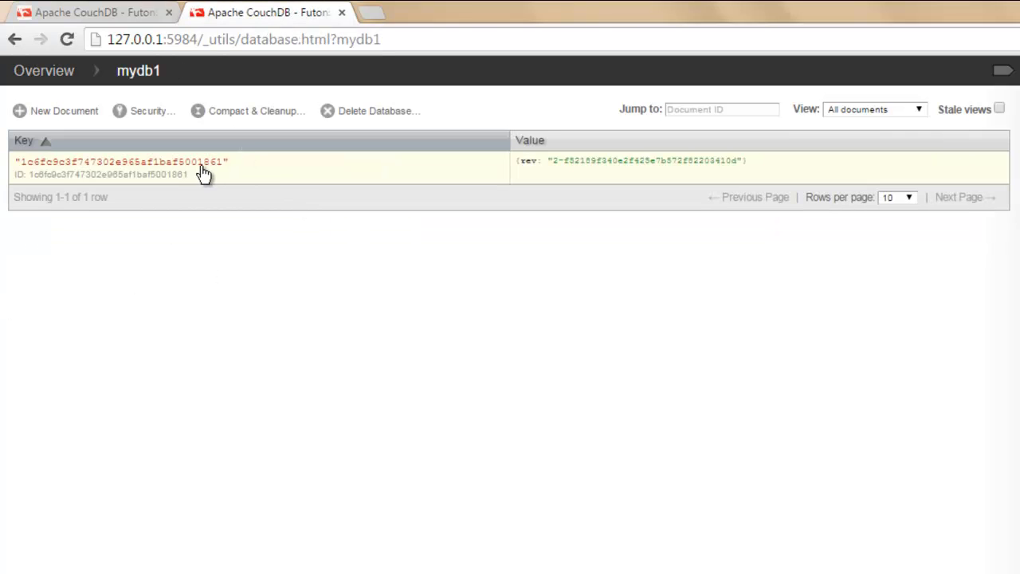
{"action": "left_click", "coordinate": [119, 167]}
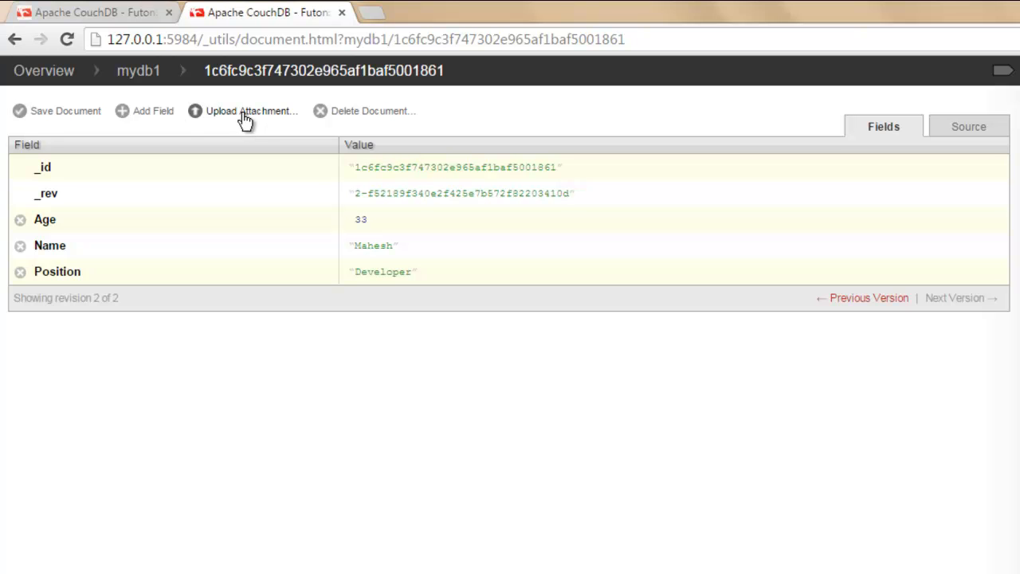
- Upload avt.jpg (5.8 KB) as an attachment, moving the document to revision 3
{"action": "left_click", "coordinate": [251, 111]}
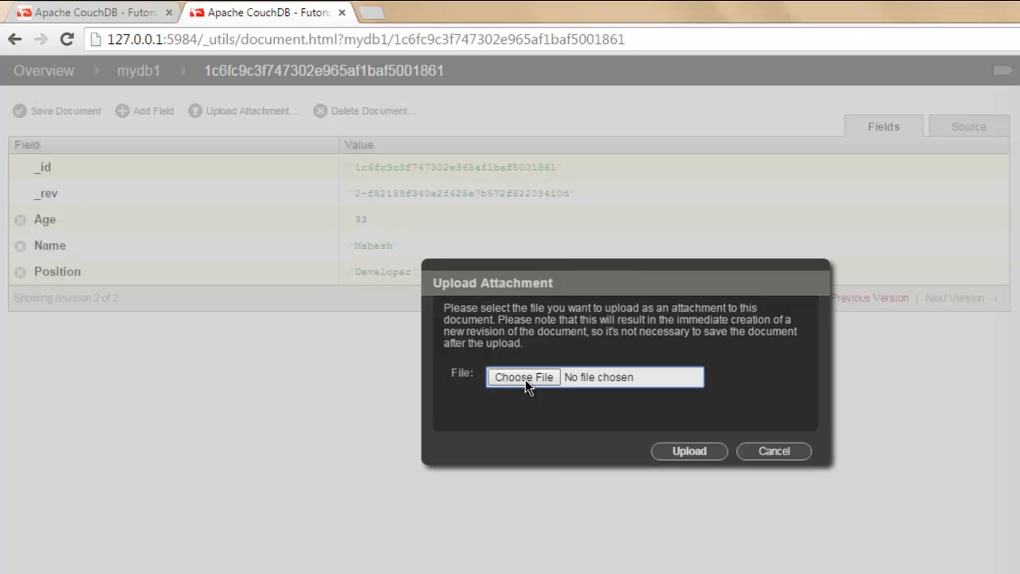
{"action": "left_click", "coordinate": [523, 376]}
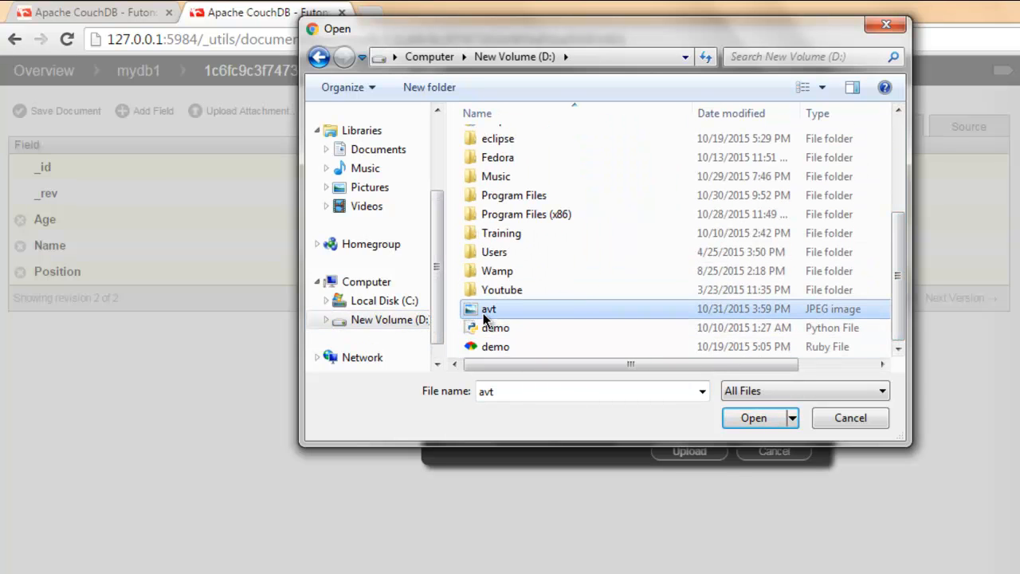
{"action": "left_click", "coordinate": [752, 418]}
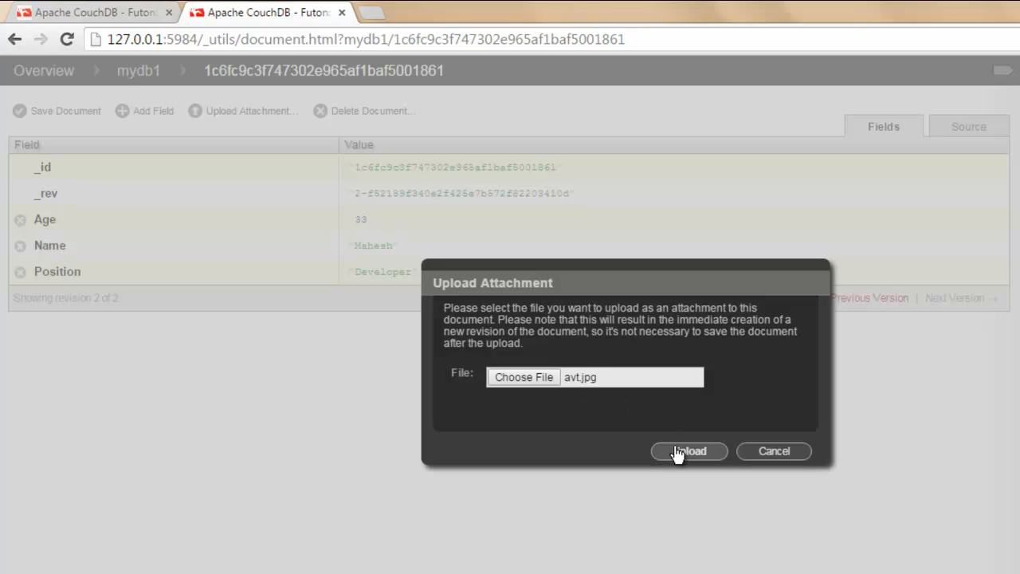
{"action": "left_click", "coordinate": [689, 451]}
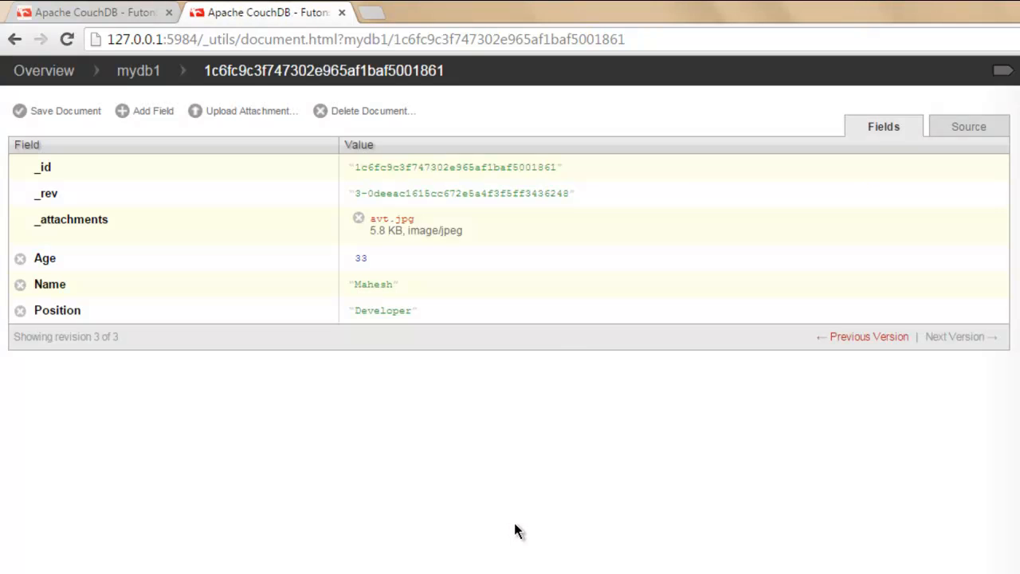
{"action": "mouse_move", "coordinate": [517, 241]}
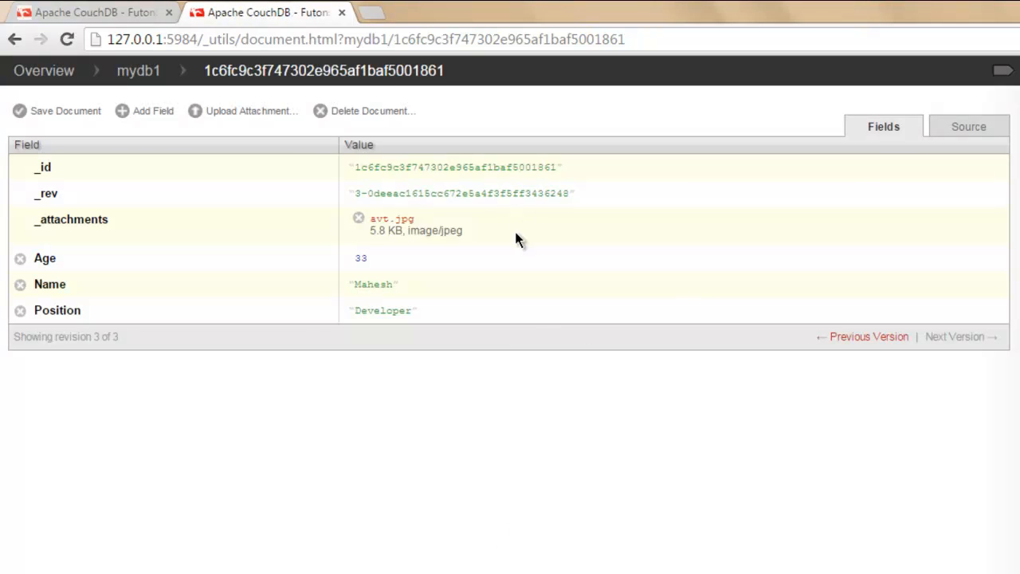
{"action": "mouse_move", "coordinate": [301, 341]}
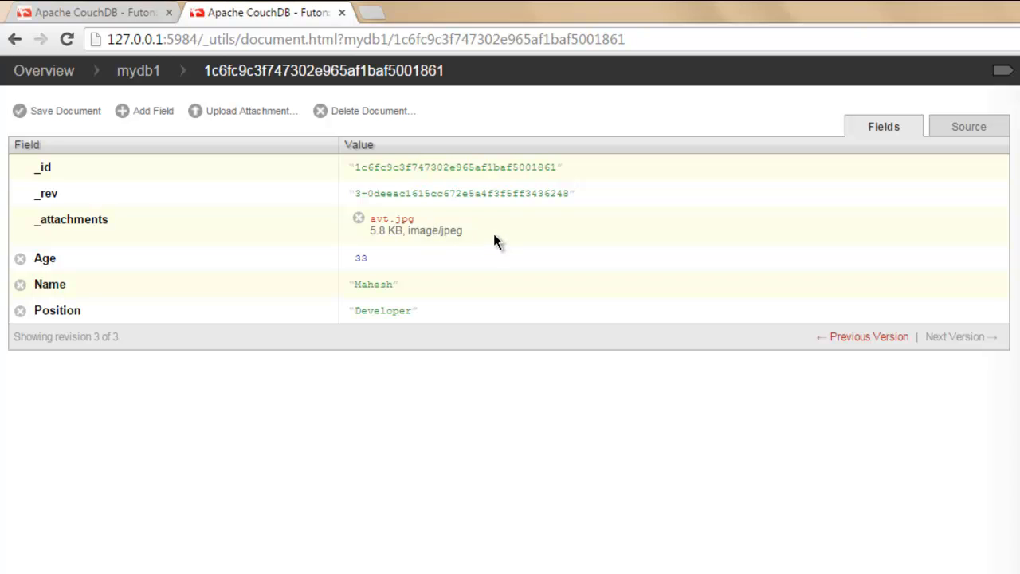
{"action": "mouse_move", "coordinate": [143, 272]}
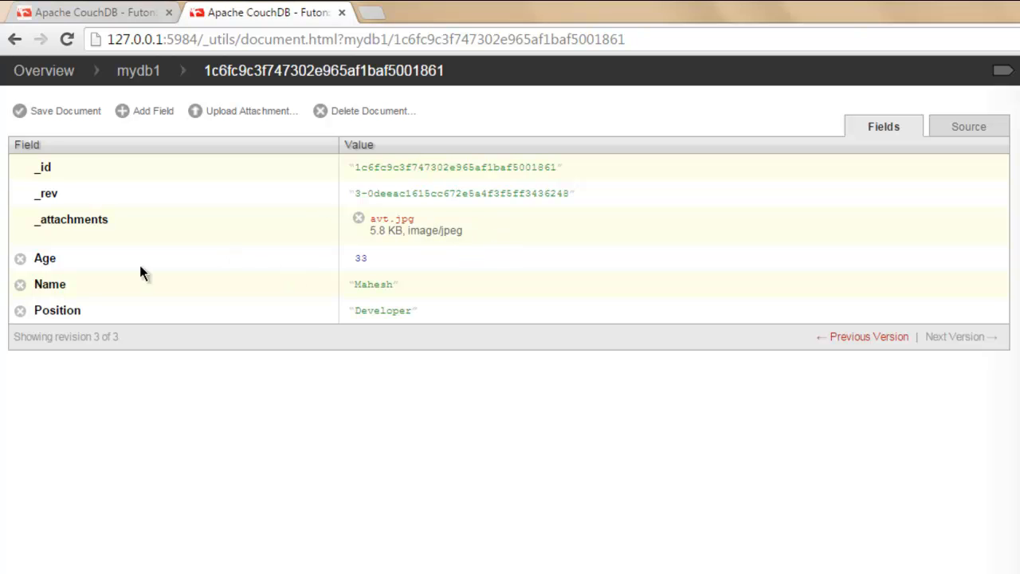
{"action": "mouse_move", "coordinate": [213, 115]}
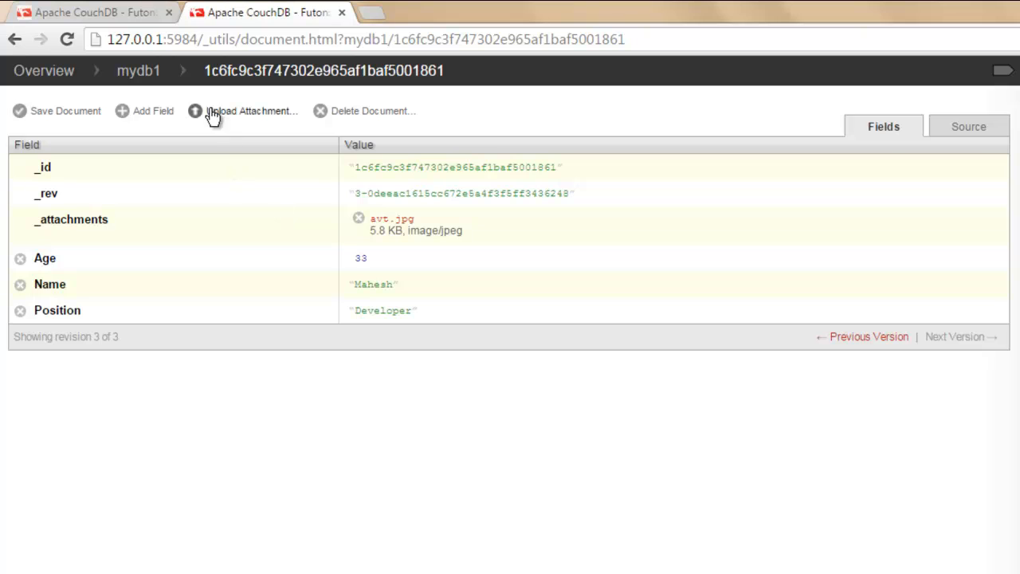
{"action": "left_click", "coordinate": [138, 70]}
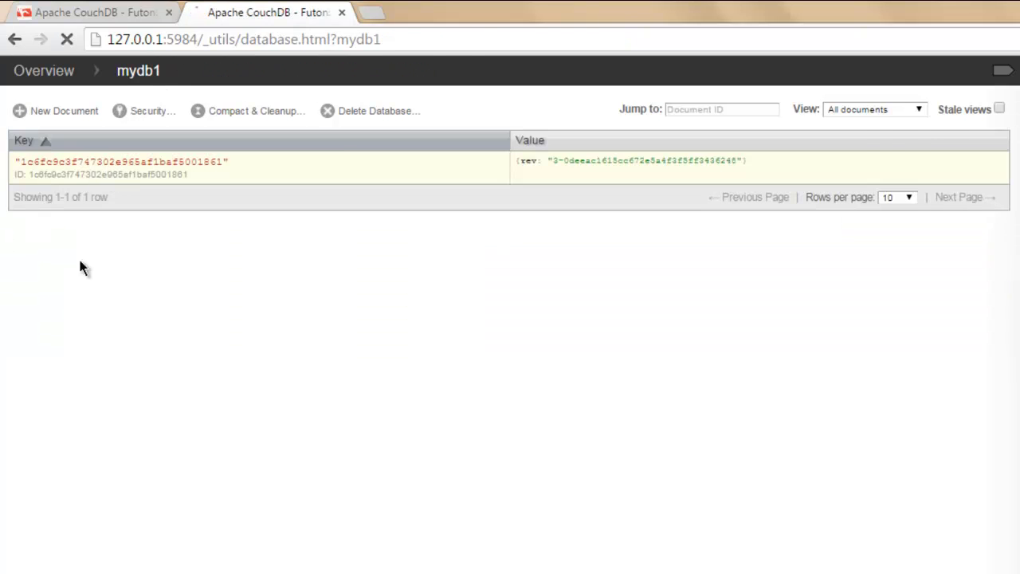
{"action": "left_click", "coordinate": [120, 161]}
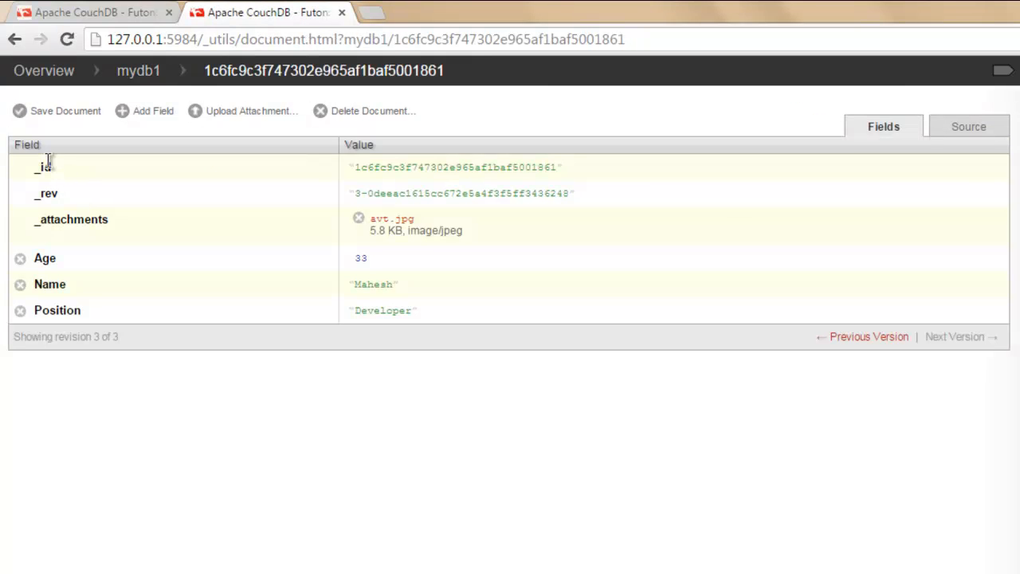
{"action": "mouse_move", "coordinate": [87, 225]}
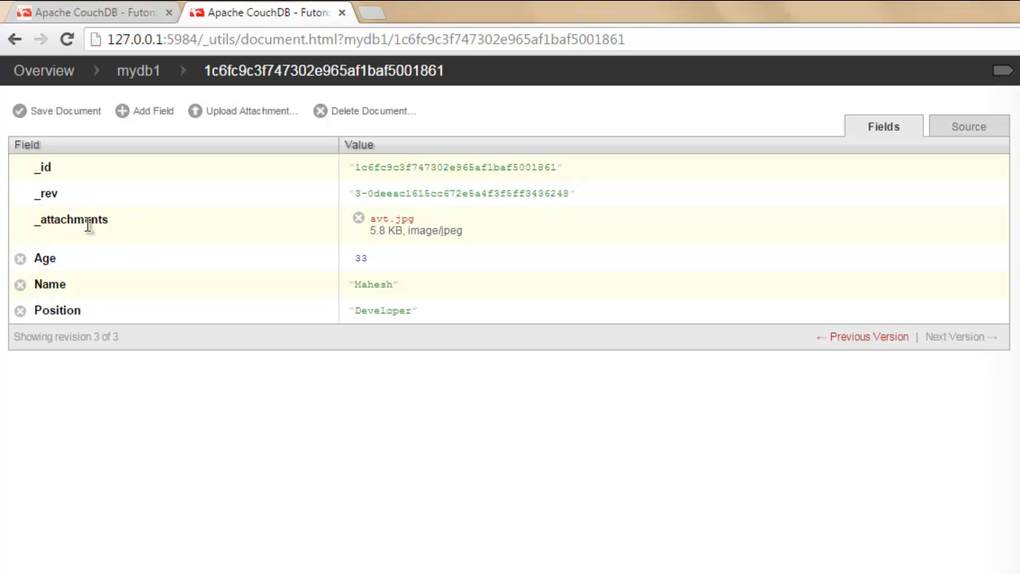
{"action": "mouse_move", "coordinate": [130, 227]}
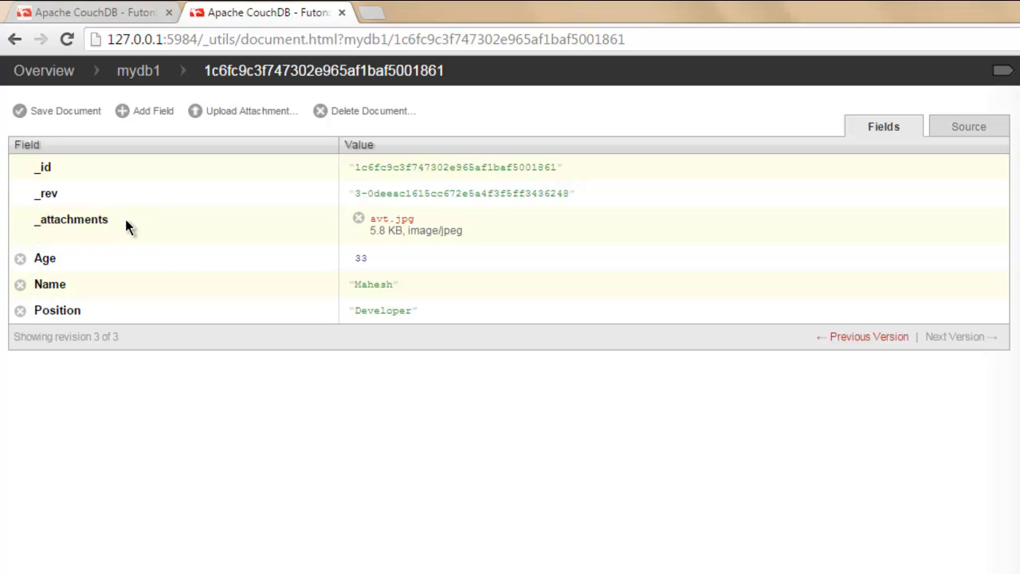
{"action": "mouse_move", "coordinate": [107, 256]}
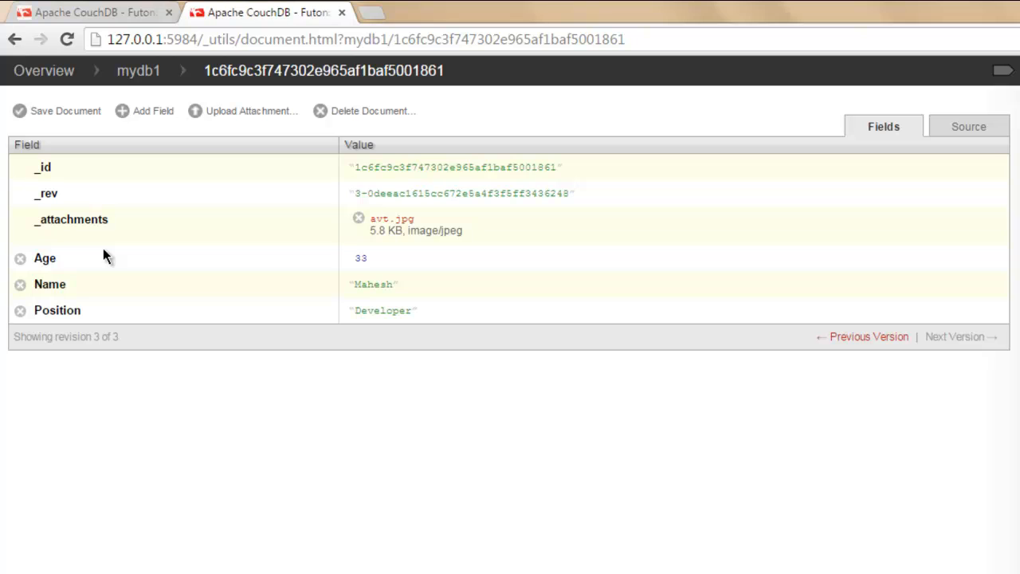
{"action": "mouse_move", "coordinate": [119, 257]}
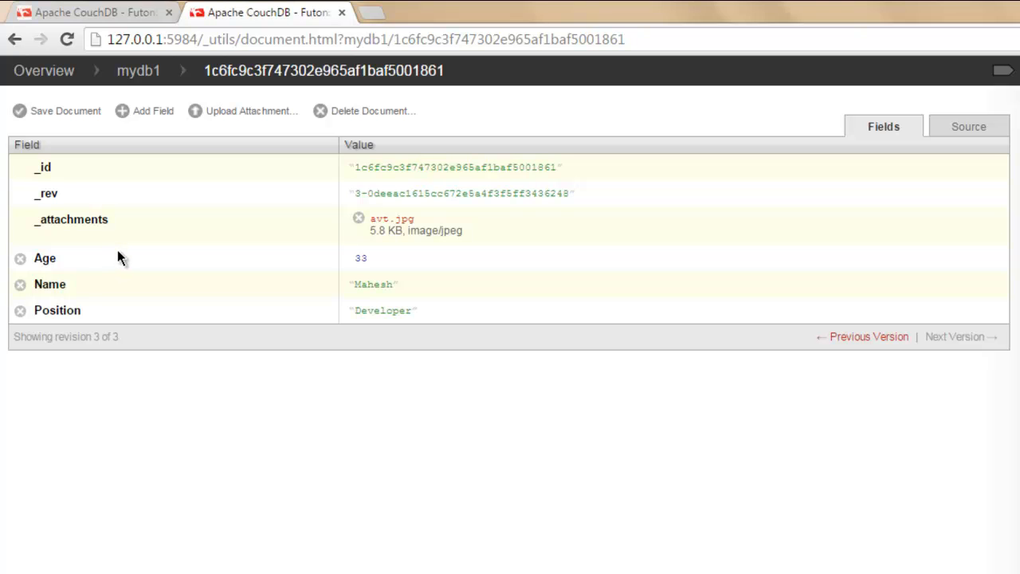
{"action": "mouse_move", "coordinate": [120, 227]}
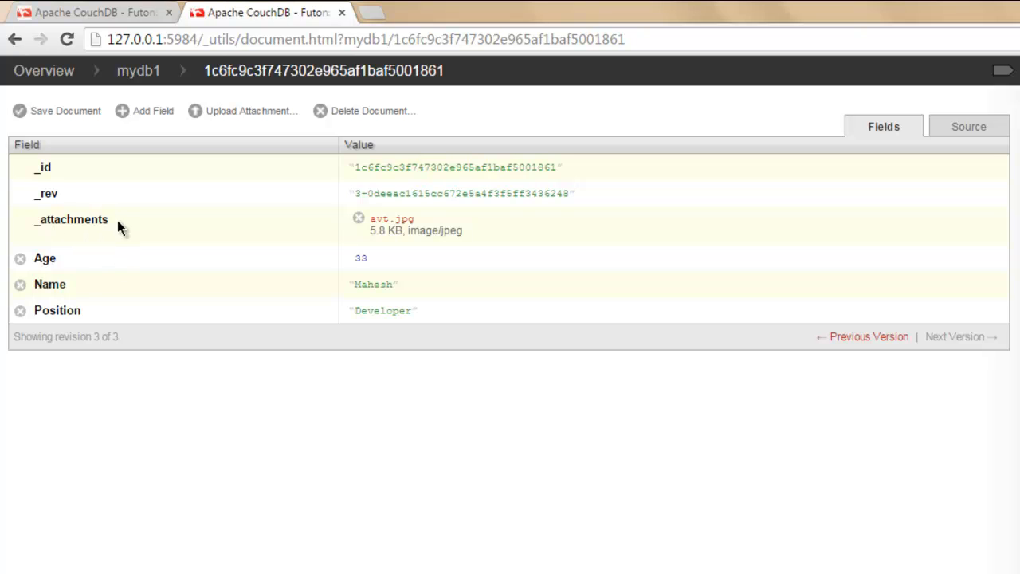
{"action": "mouse_move", "coordinate": [94, 226]}
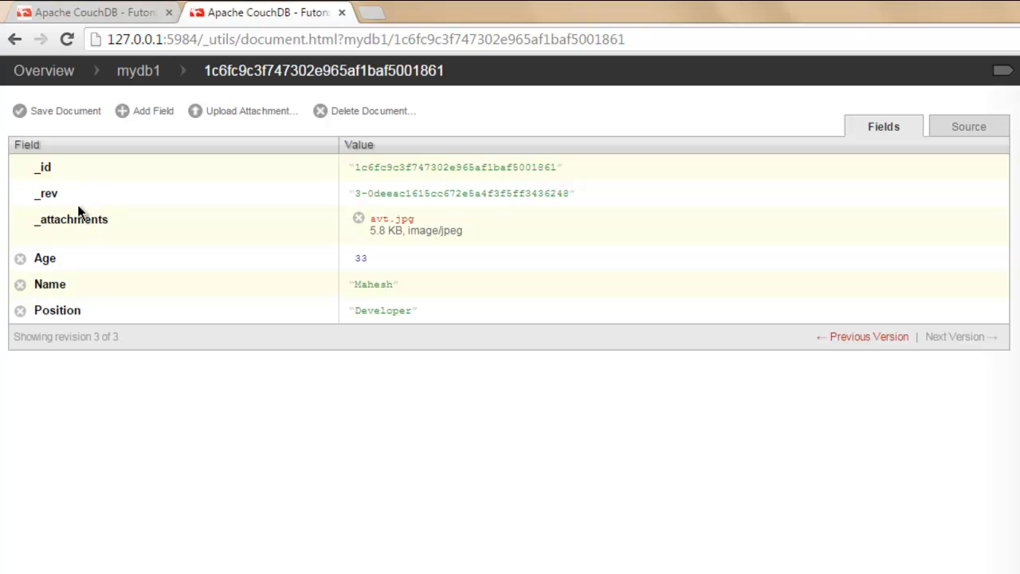
{"action": "mouse_move", "coordinate": [590, 199]}
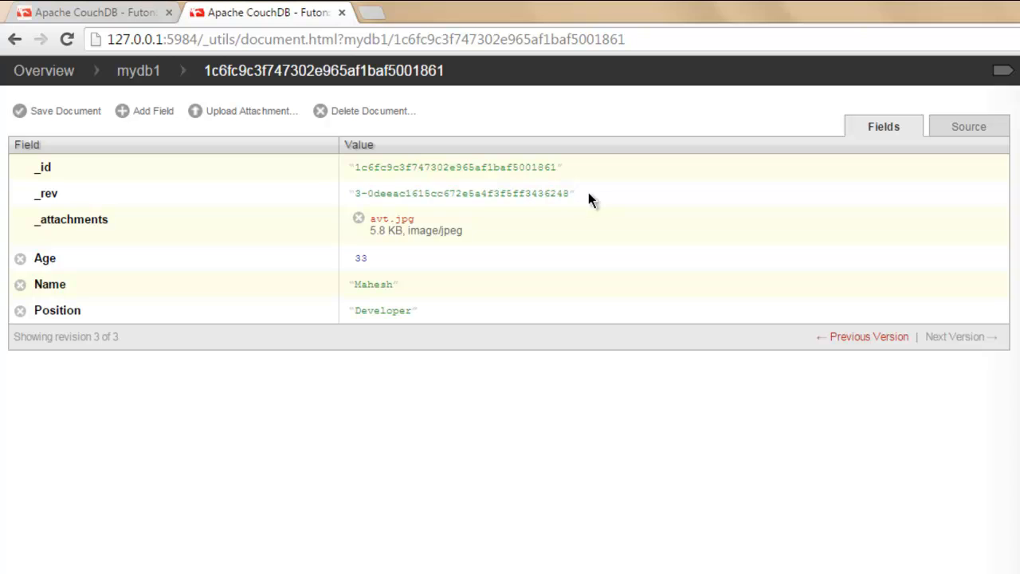
{"action": "mouse_move", "coordinate": [62, 272]}
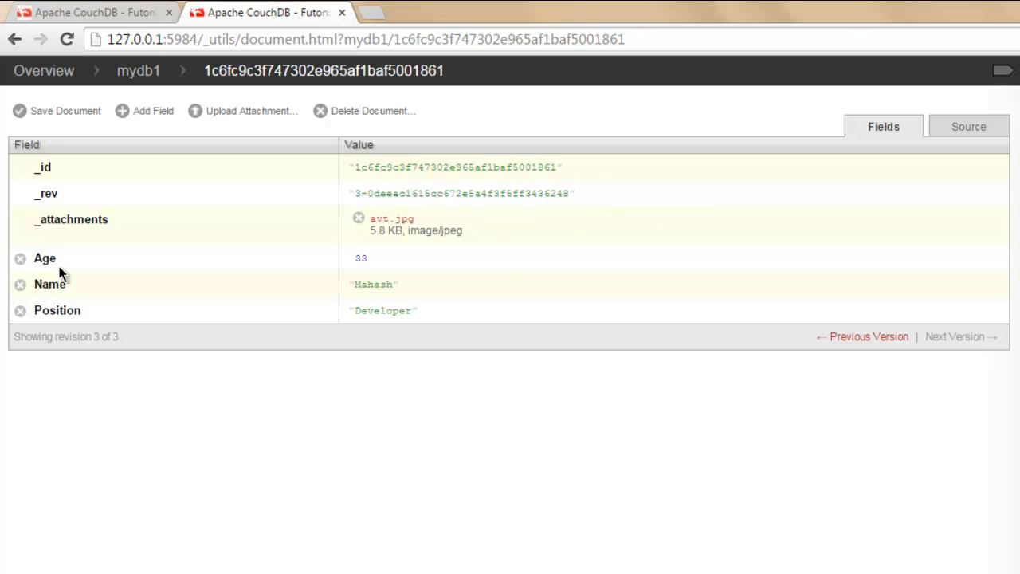
{"action": "mouse_move", "coordinate": [191, 392]}
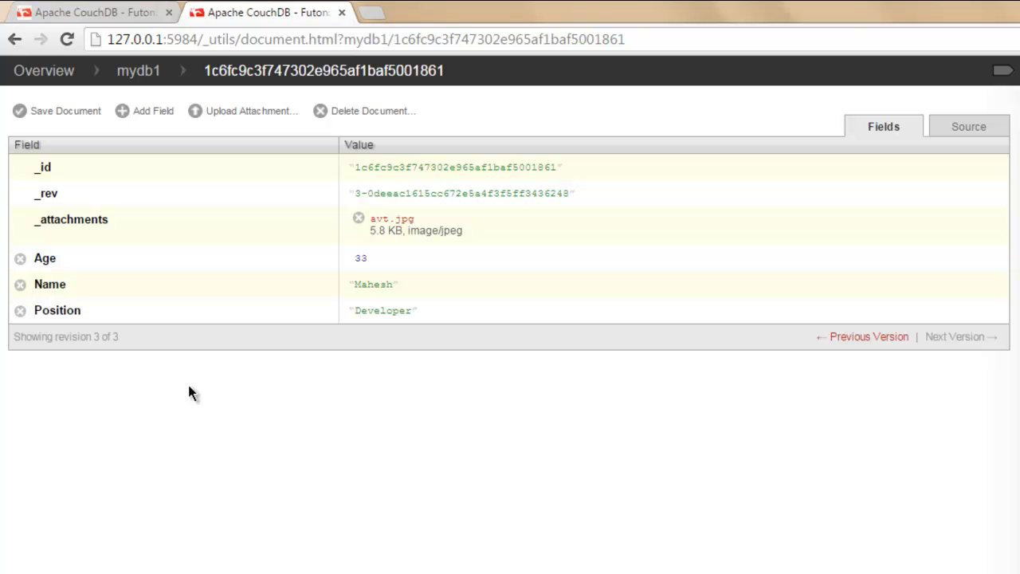
{"action": "mouse_move", "coordinate": [578, 361]}
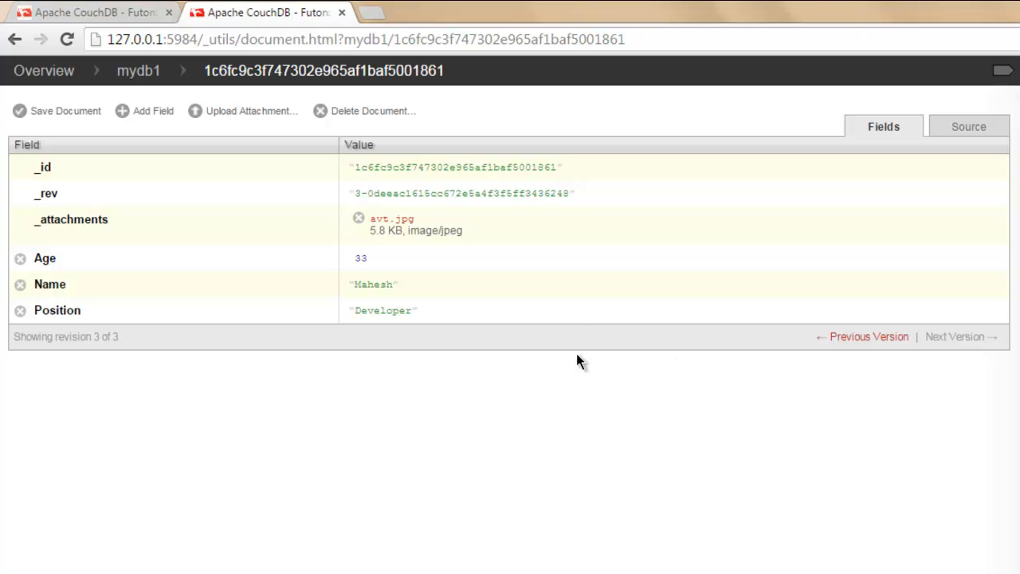
{"action": "mouse_move", "coordinate": [607, 486]}
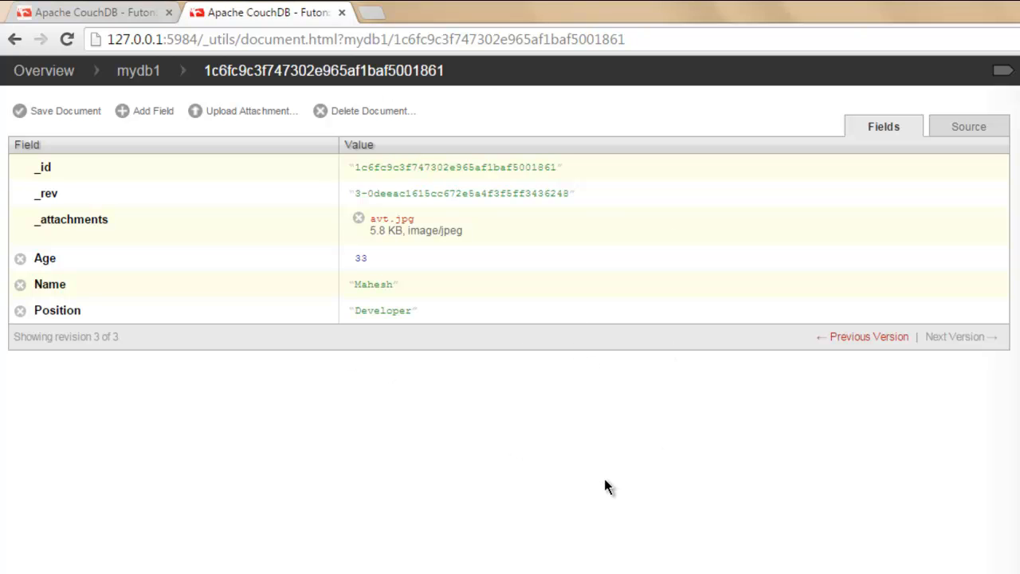